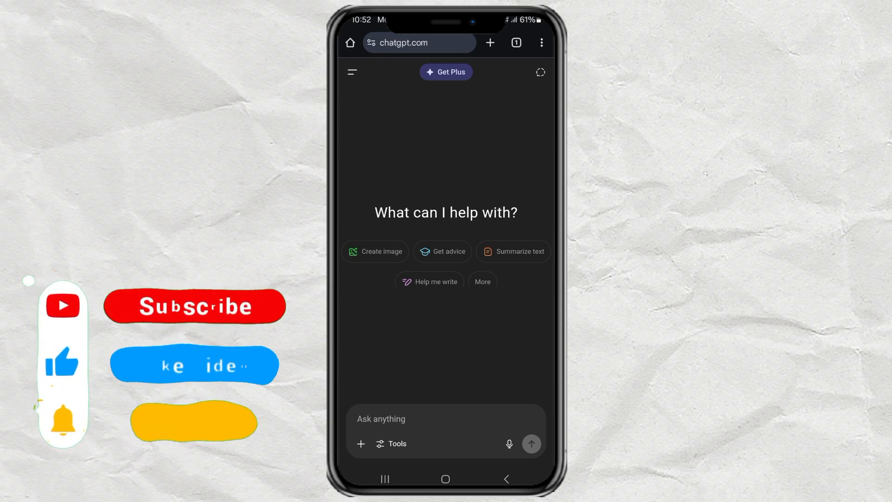
- Open the ChatGPT sidebar showing the saved chat history
left_click(195, 309)
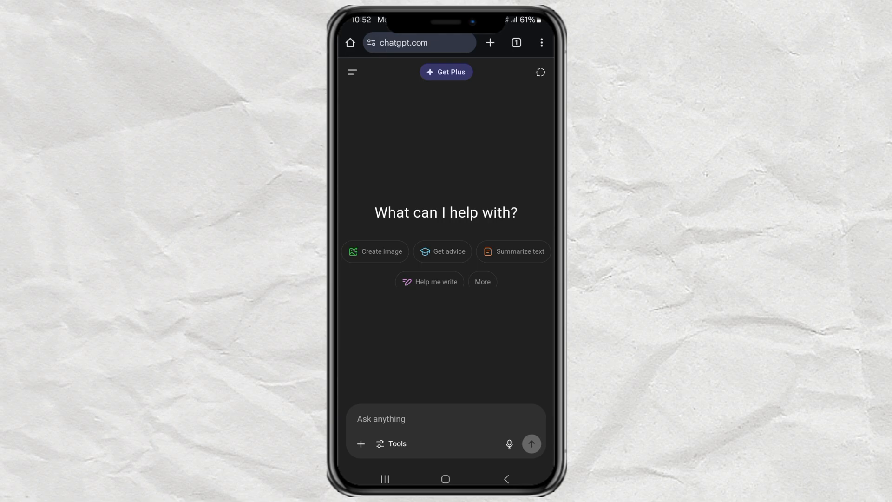
left_click(353, 72)
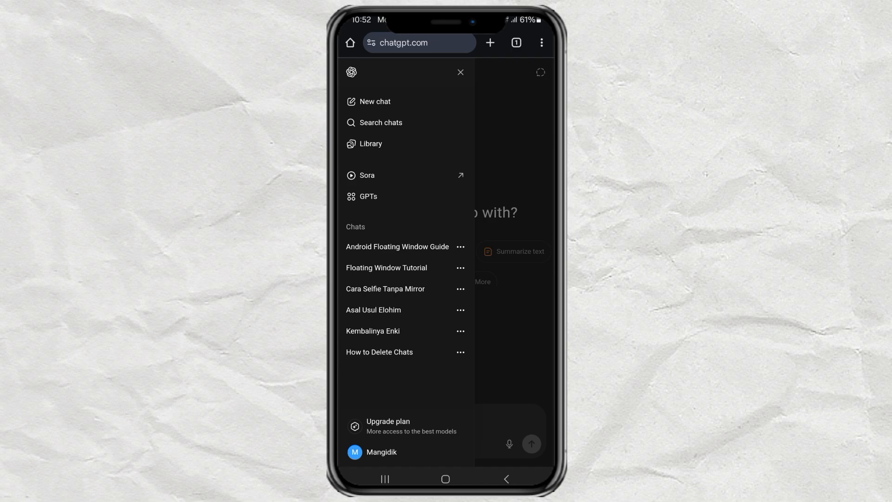
- Open Settings from the profile menu, landing on the General tab
left_click(381, 453)
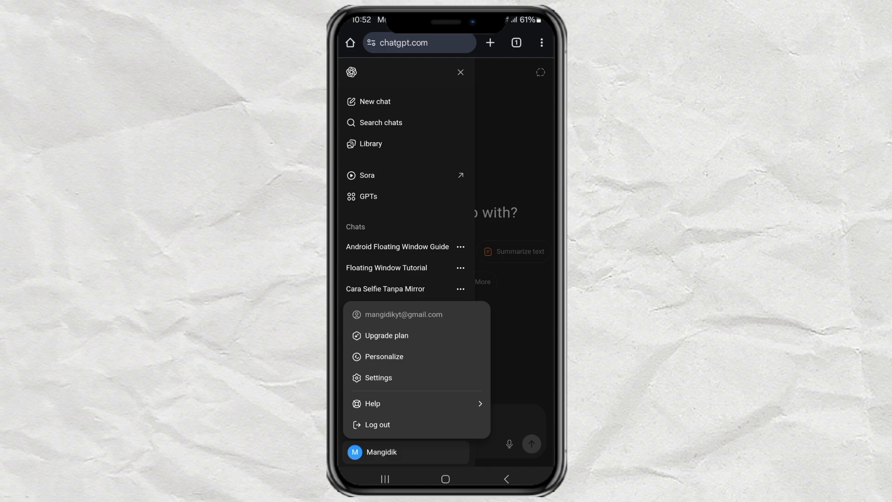
left_click(378, 378)
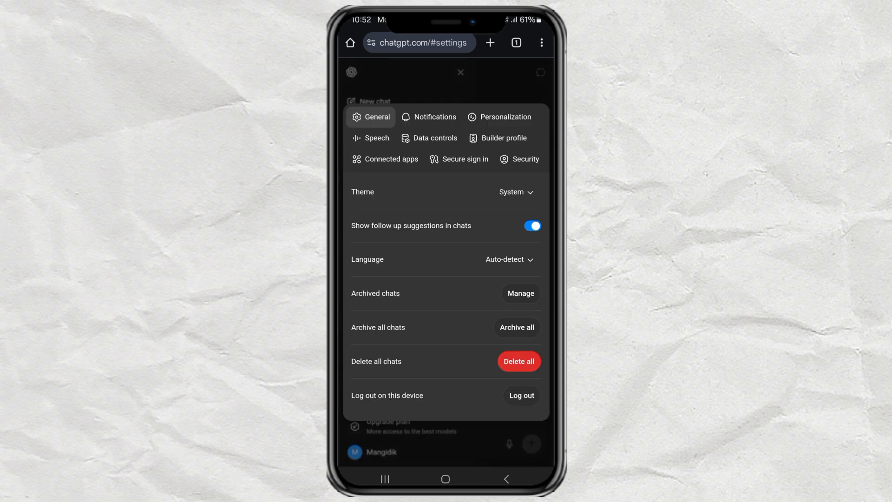
- Change the interface language from Auto-detect to Bahasa Indonesia
left_click(510, 259)
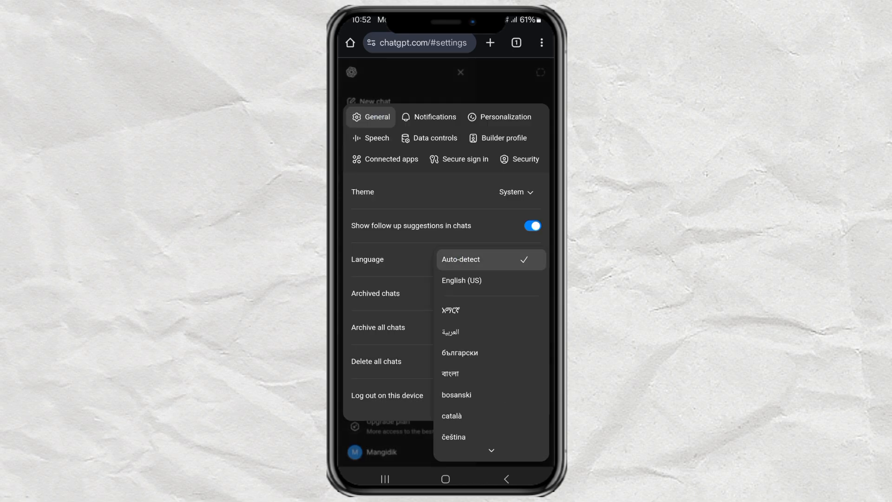
scroll("down", 3)
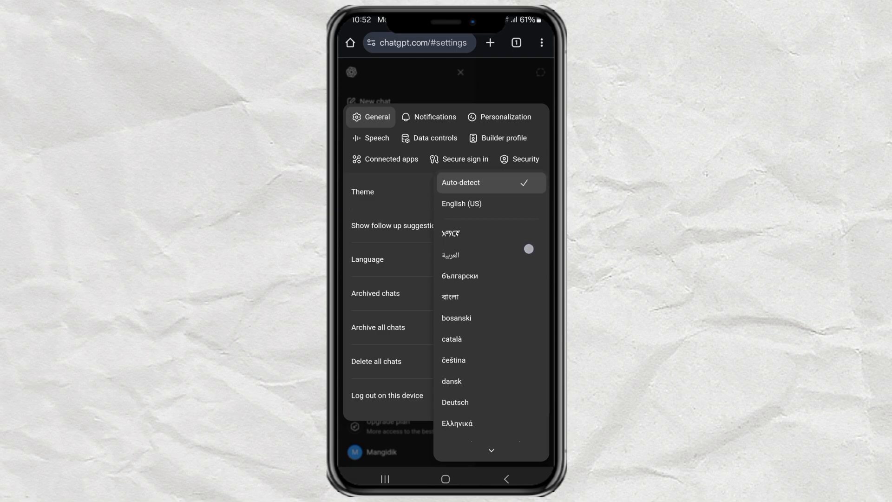
scroll("down", 3)
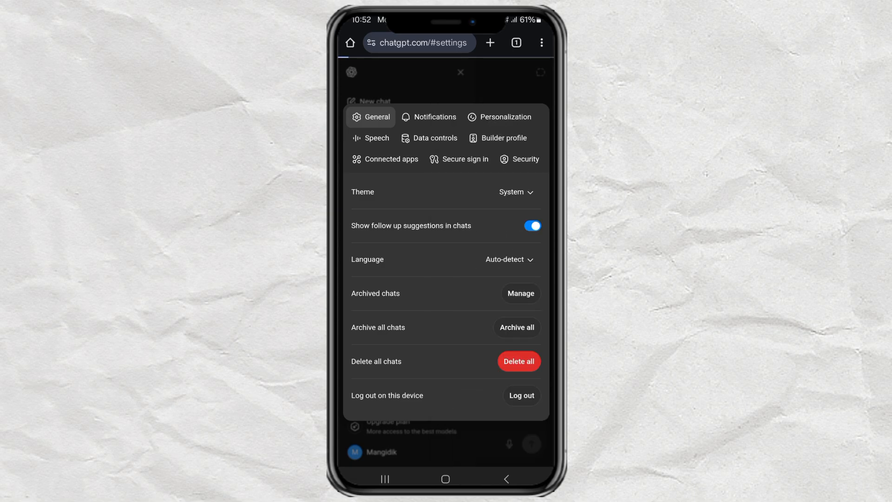
left_click(461, 72)
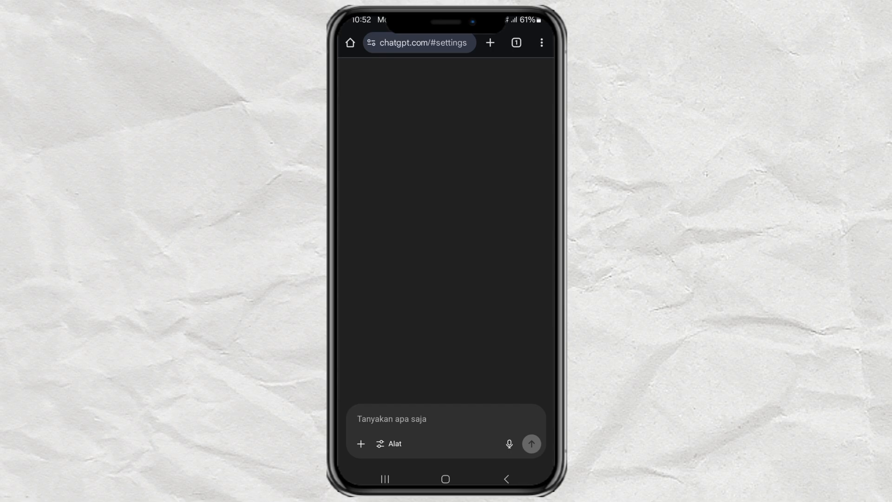